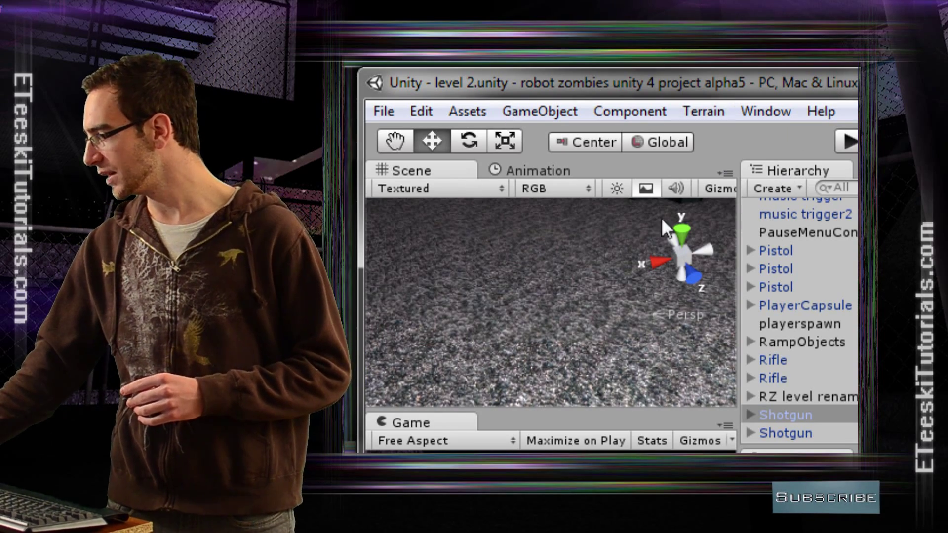
Step: Add a cube, shrink it to about 0.62 scale and rename it 'dsjflasjfdljh'
{"action": "left_click", "coordinate": [774, 188]}
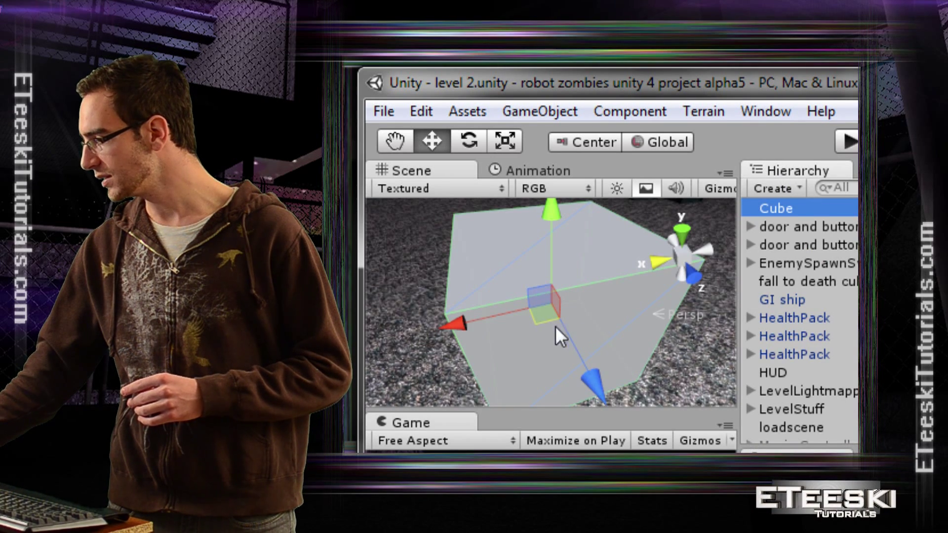
{"action": "left_click", "coordinate": [506, 141]}
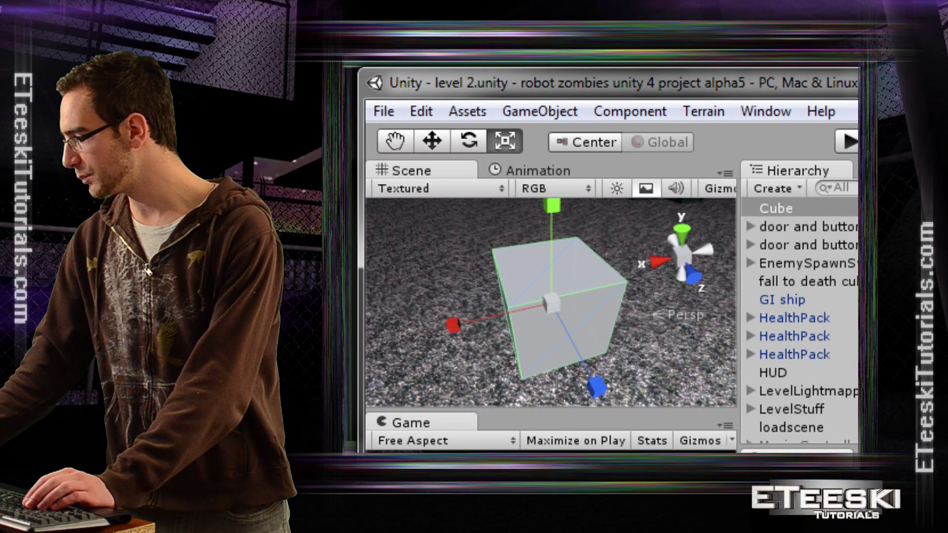
{"action": "scroll", "scroll_direction": "down", "scroll_amount": 3}
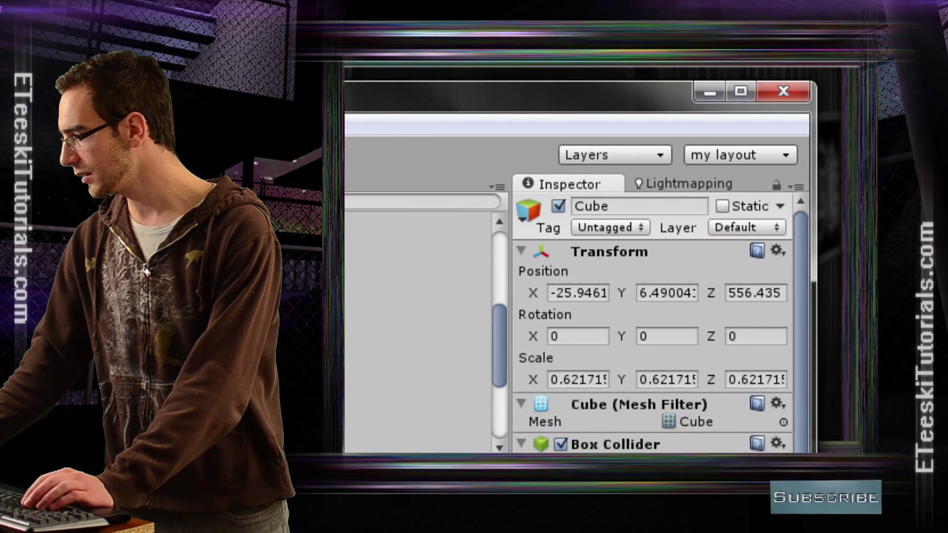
{"action": "type", "text": "dsjflasjfdljh"}
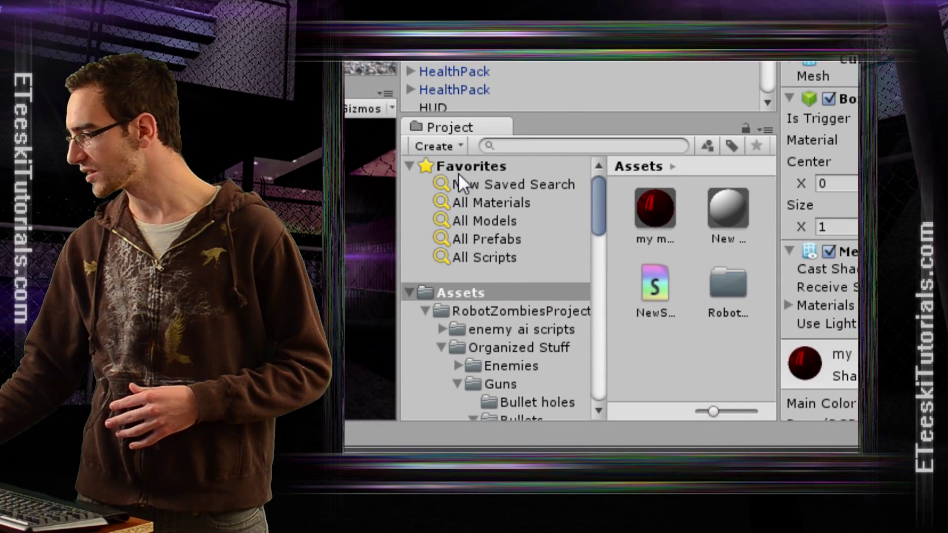
Step: Create a new empty prefab asset named AwesomeCube in the project Assets
{"action": "left_click", "coordinate": [437, 147]}
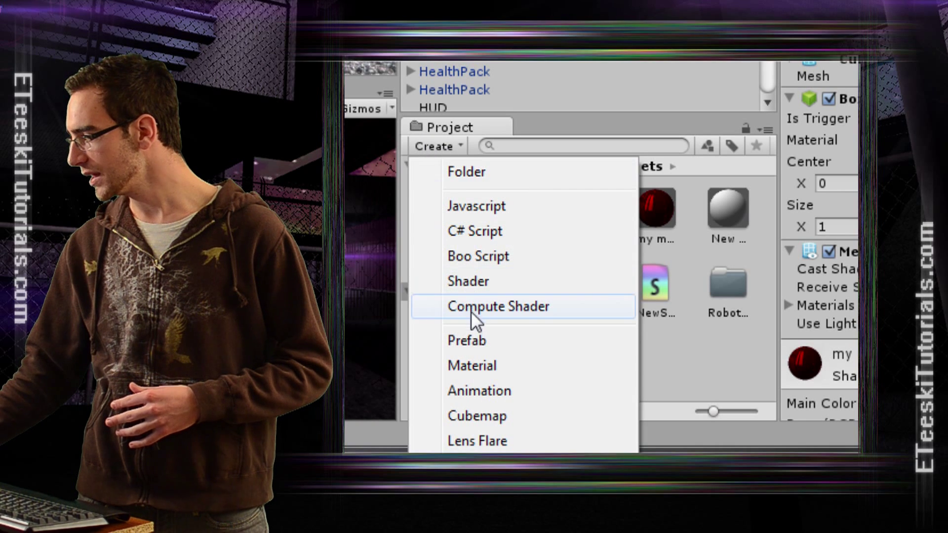
{"action": "left_click", "coordinate": [467, 340]}
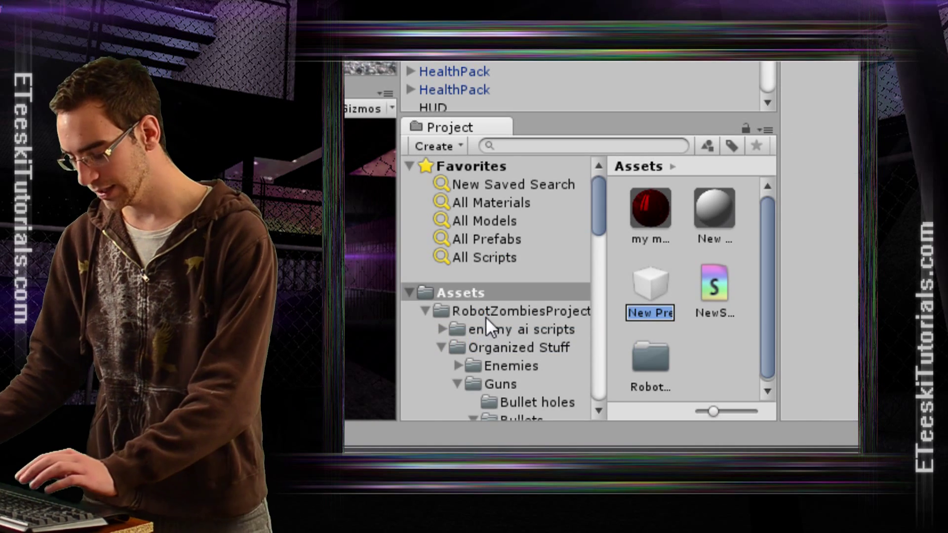
{"action": "type", "text": "A"}
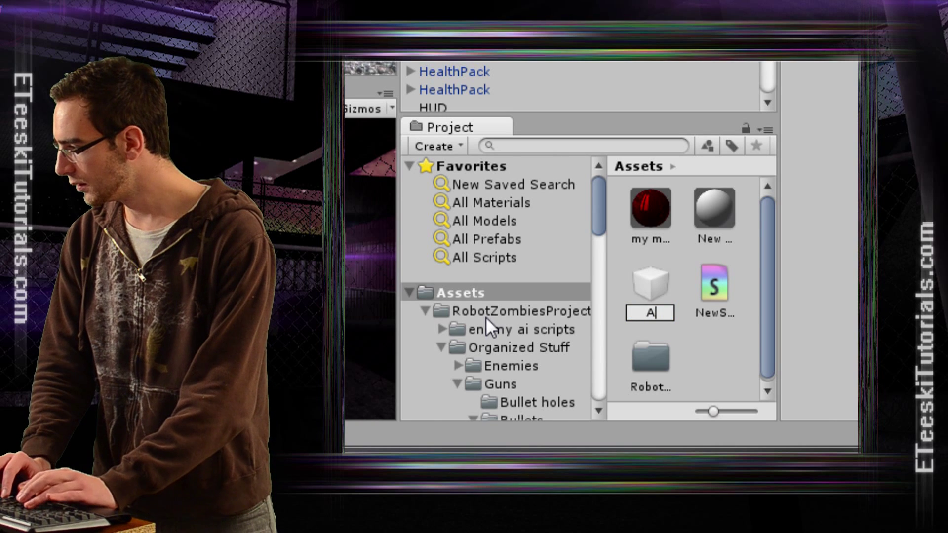
{"action": "type", "text": "wesomeCube"}
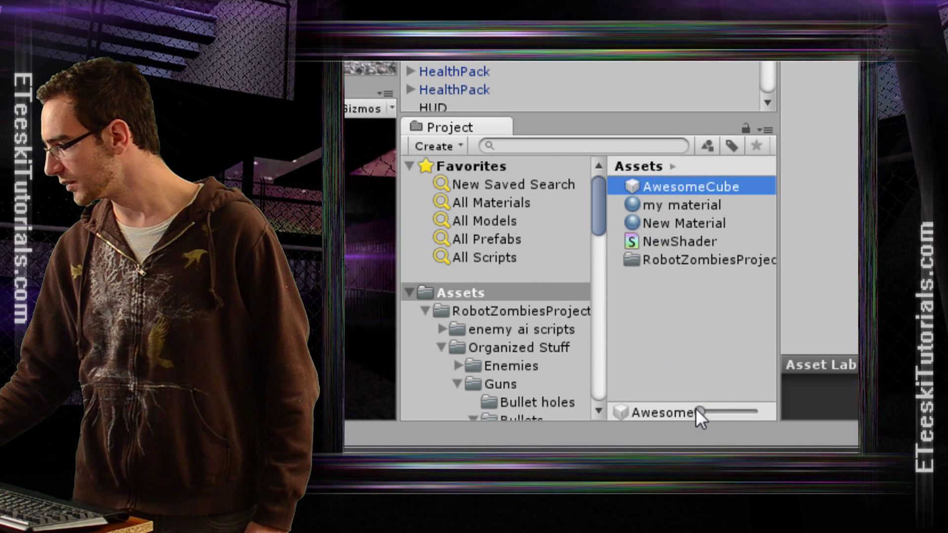
{"action": "mouse_move", "coordinate": [653, 194]}
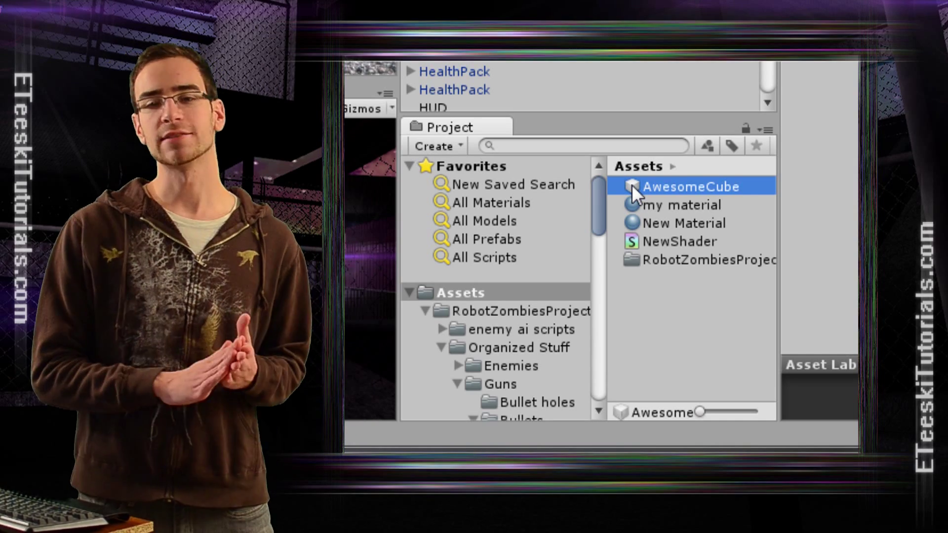
{"action": "mouse_move", "coordinate": [634, 195]}
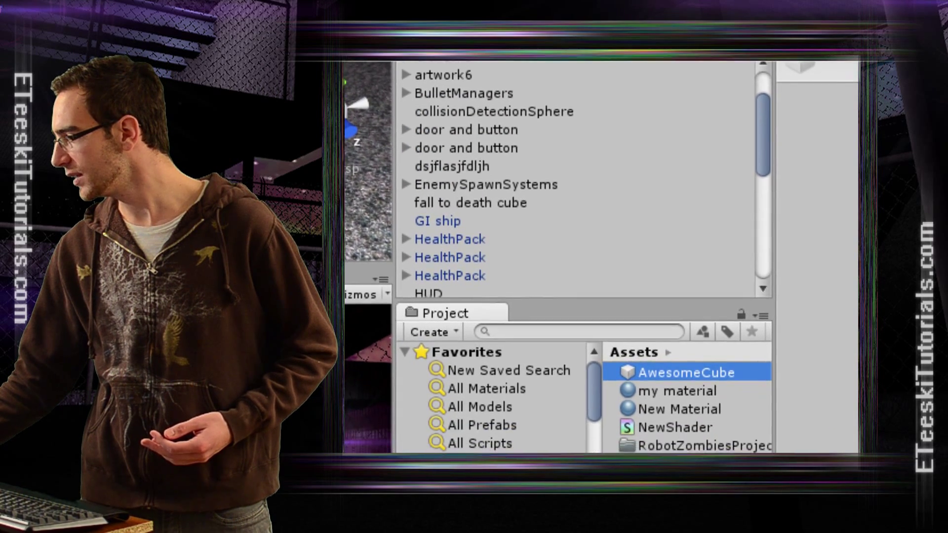
Step: Drag the renamed cube onto the AwesomeCube prefab and check its red-cube preview
{"action": "left_click", "coordinate": [451, 166]}
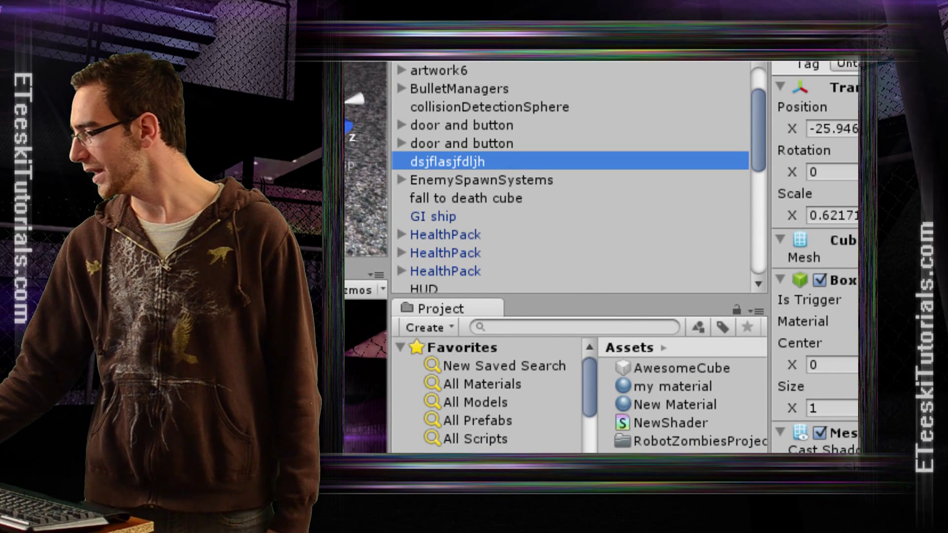
{"action": "left_click", "coordinate": [680, 368]}
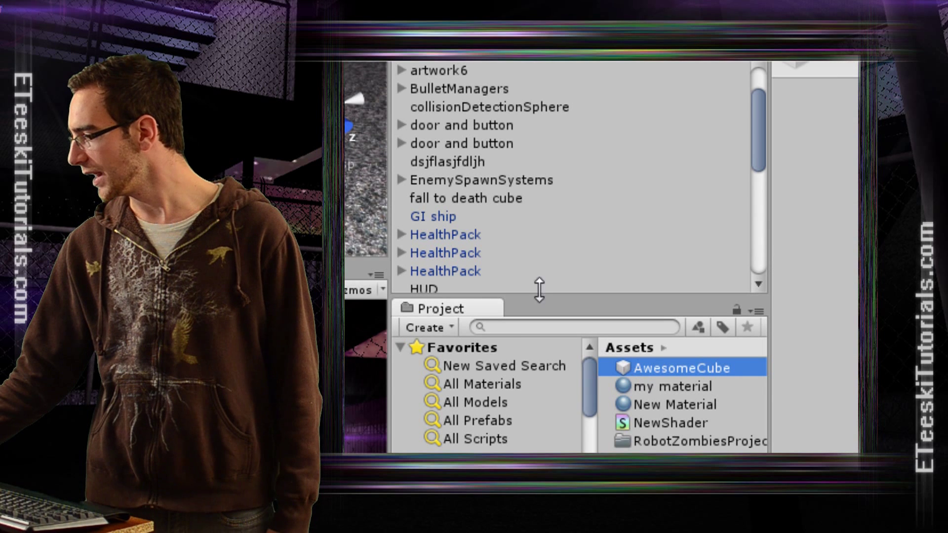
{"action": "left_click", "coordinate": [433, 216]}
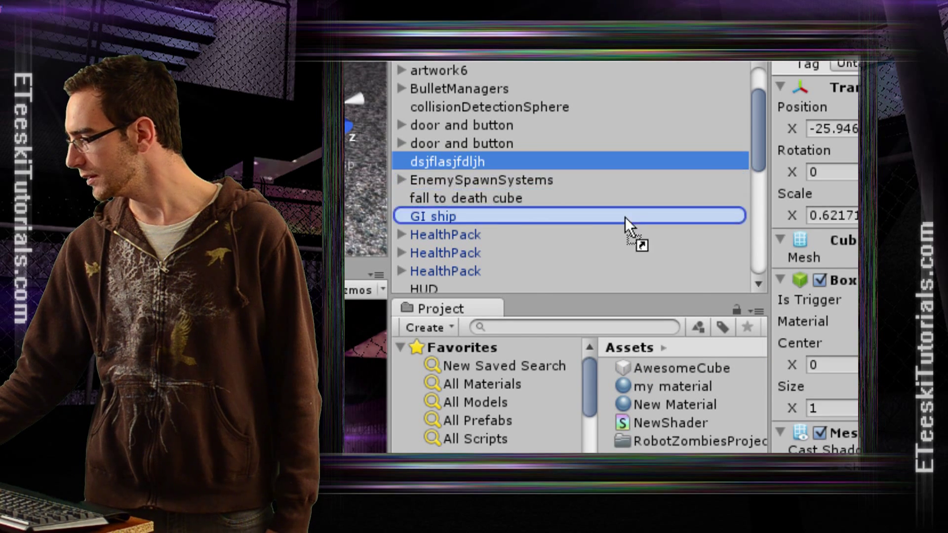
{"action": "scroll", "scroll_direction": "down", "scroll_amount": 3}
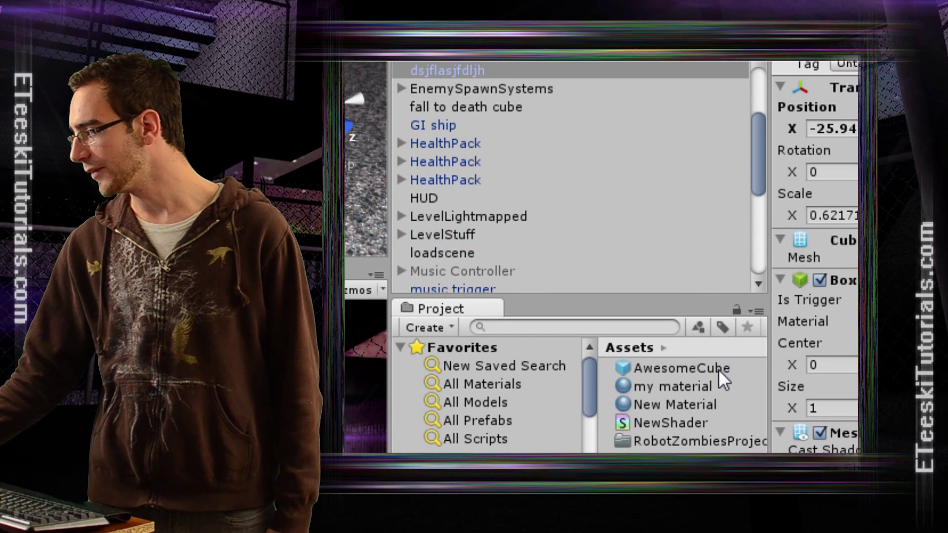
{"action": "left_click", "coordinate": [680, 368]}
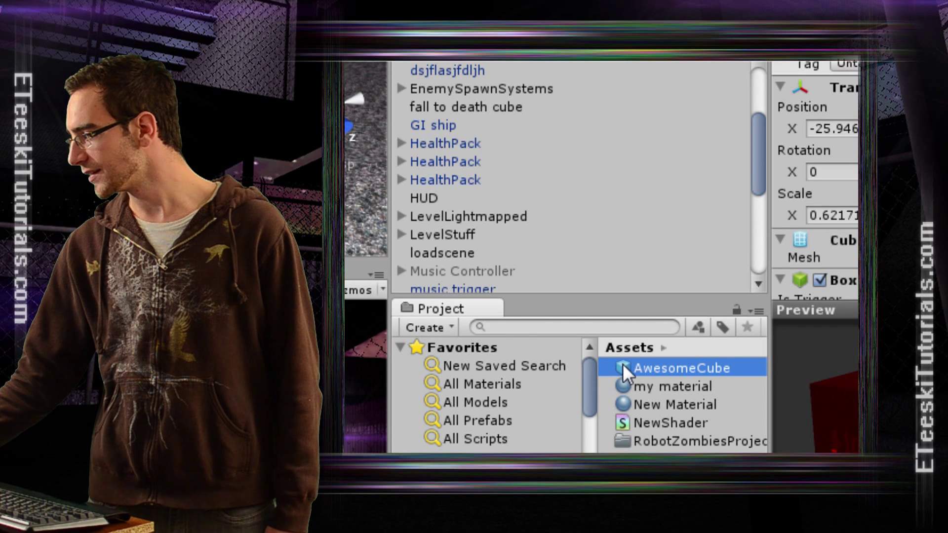
{"action": "mouse_move", "coordinate": [635, 381]}
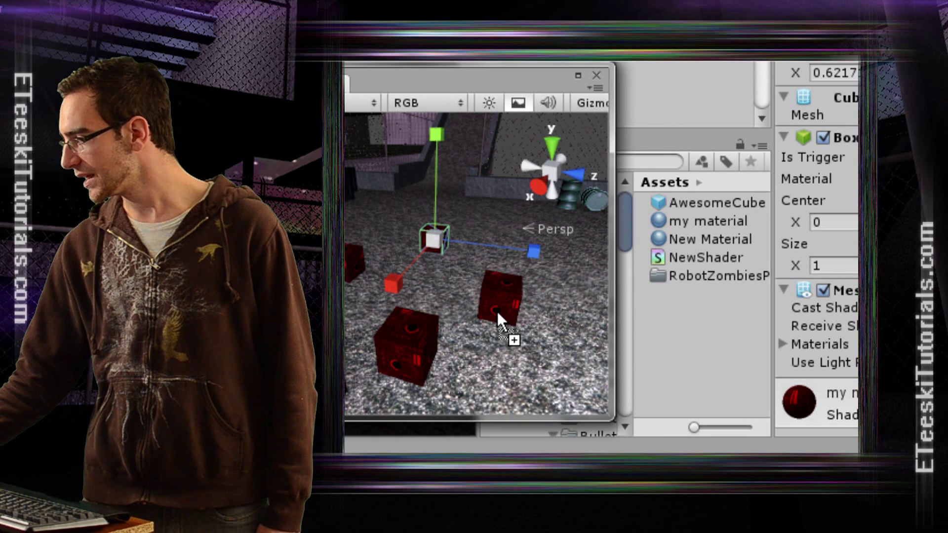
Step: Drop another AwesomeCube copy onto the scene floor
{"action": "left_click", "coordinate": [719, 203]}
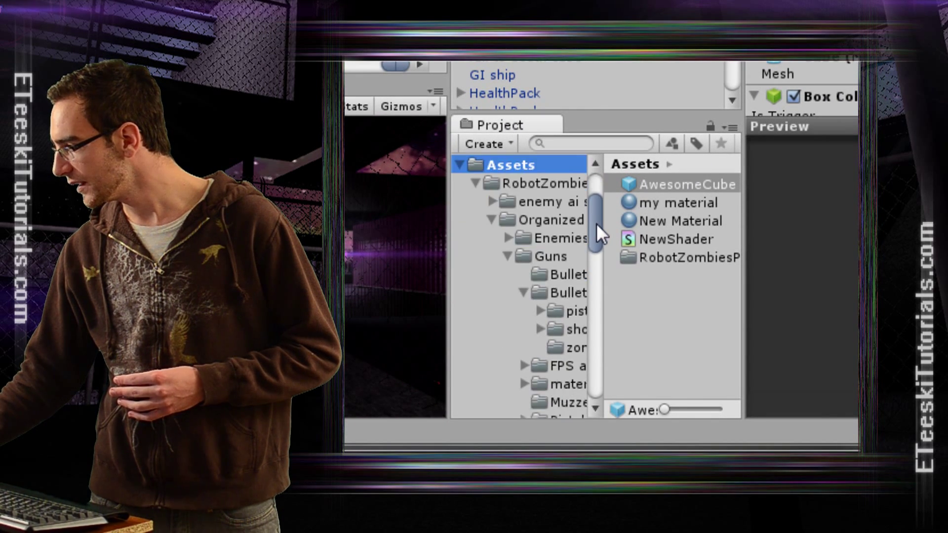
Step: Browse into the Guns bullets folder and select the shotgun bullet prefab
{"action": "left_click", "coordinate": [567, 274]}
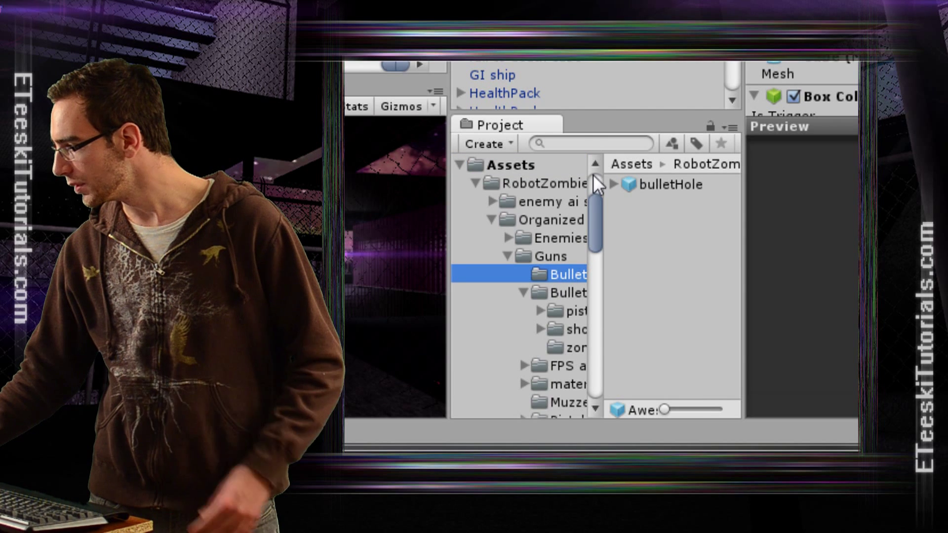
{"action": "left_click", "coordinate": [565, 293]}
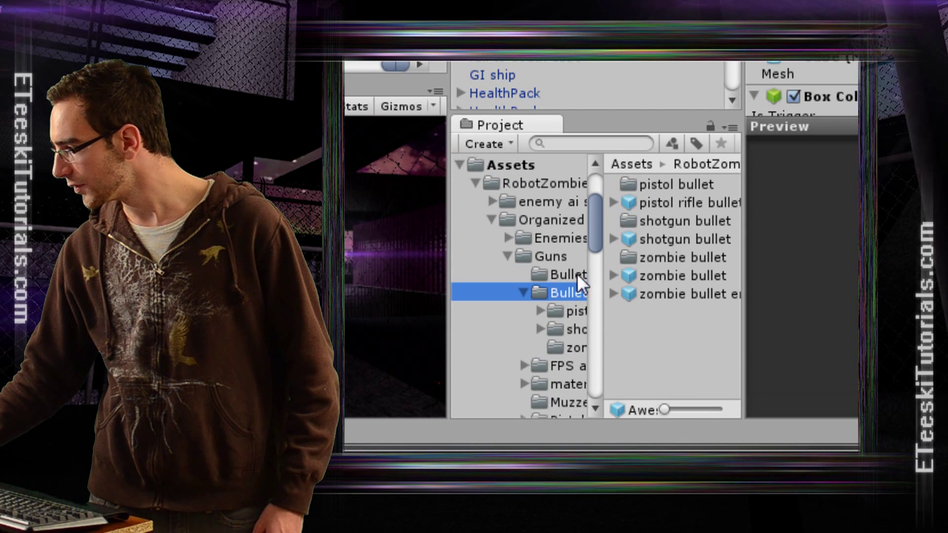
{"action": "mouse_move", "coordinate": [677, 209]}
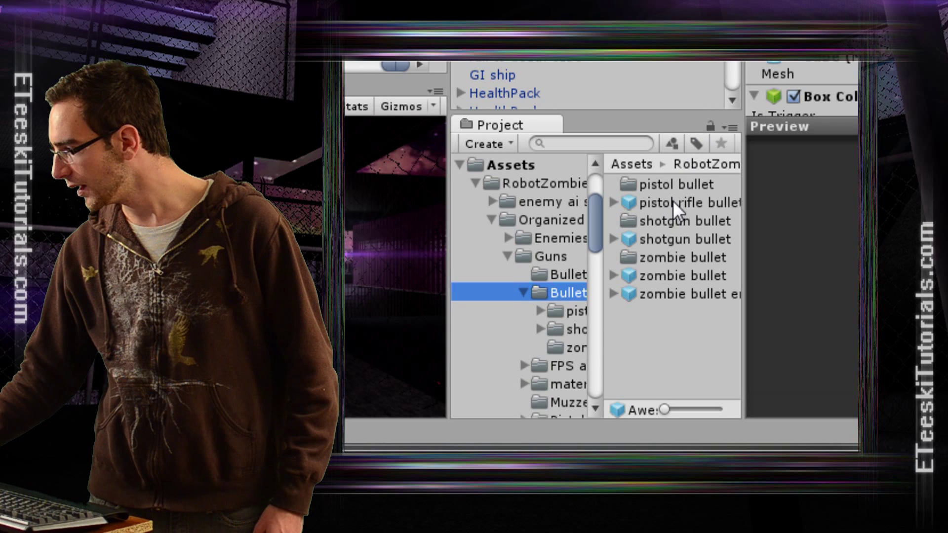
{"action": "left_click", "coordinate": [680, 238]}
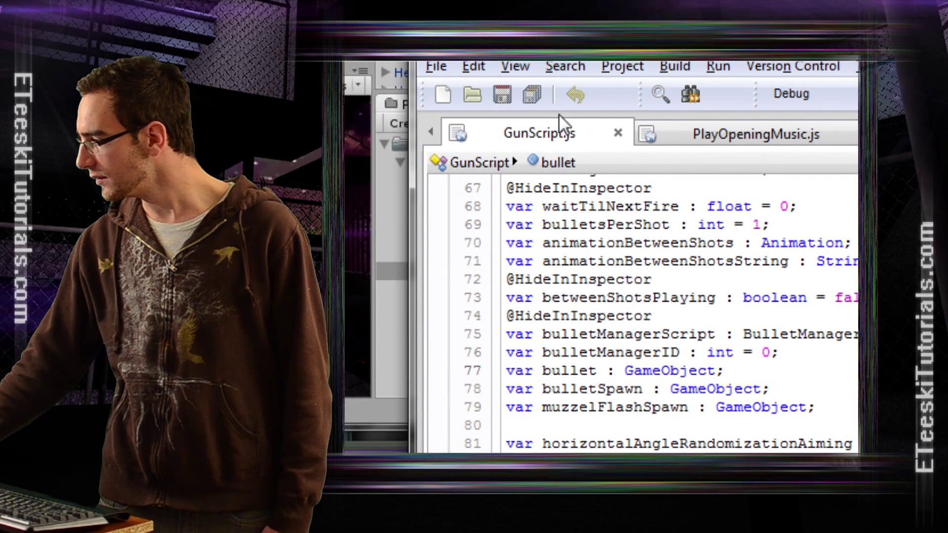
Step: Scroll GunScript.js to line 77 and highlight the bullet GameObject variable
{"action": "scroll", "scroll_direction": "down", "scroll_amount": 3}
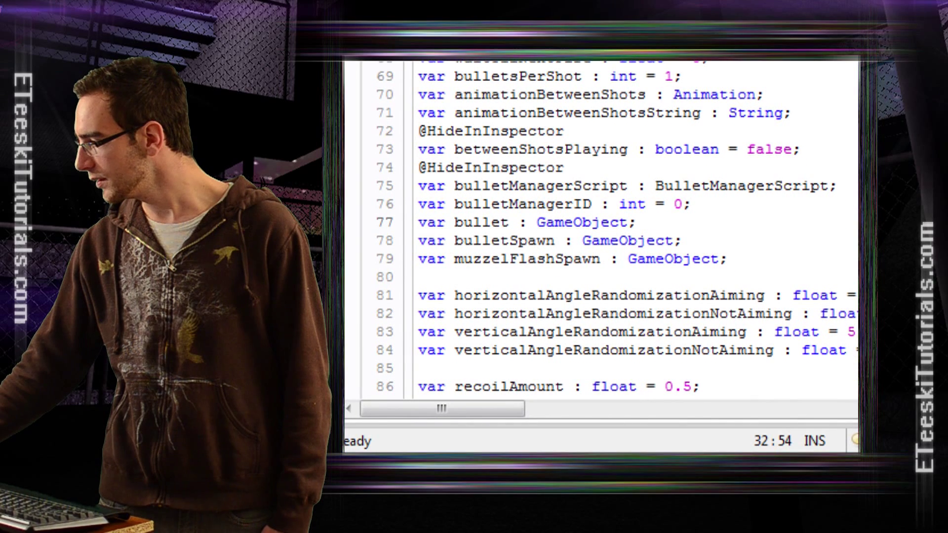
{"action": "double_click", "coordinate": [484, 222]}
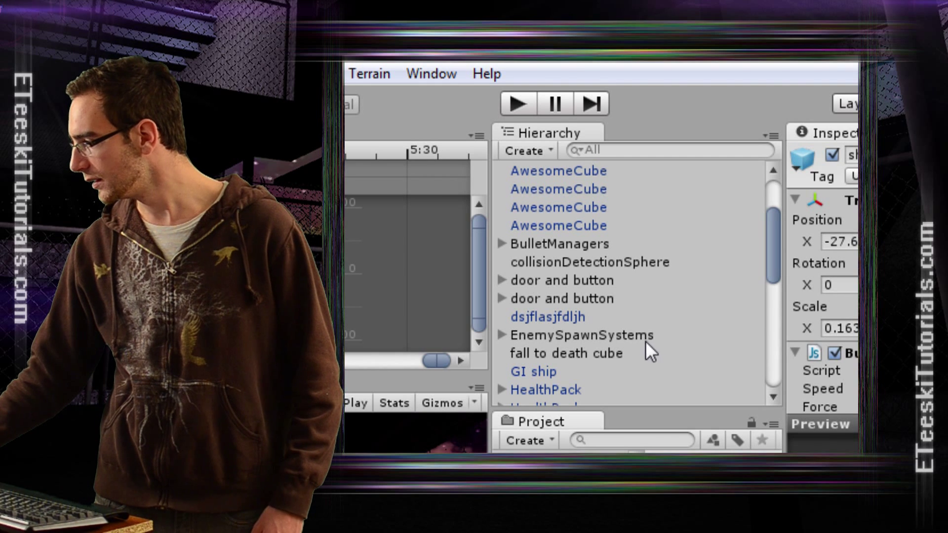
Step: Scroll the gun's Inspector to its empty Bullet slot beside the shotgun bullet prefab
{"action": "scroll", "scroll_direction": "down", "scroll_amount": 3}
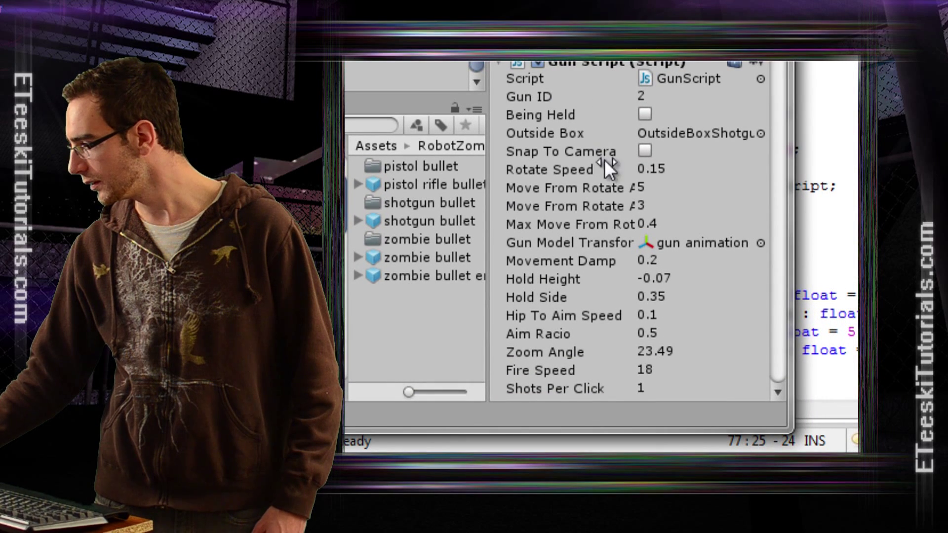
{"action": "scroll", "scroll_direction": "down", "scroll_amount": 3}
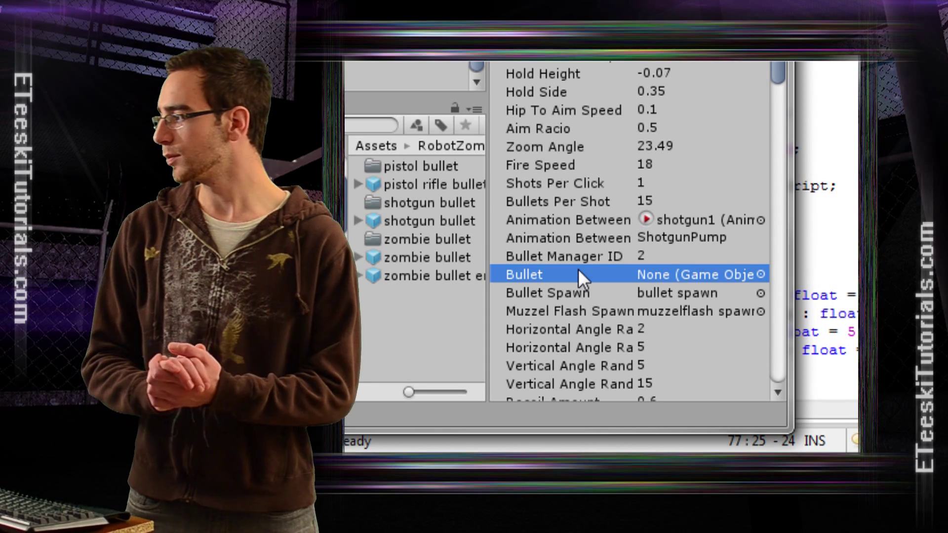
{"action": "mouse_move", "coordinate": [582, 279]}
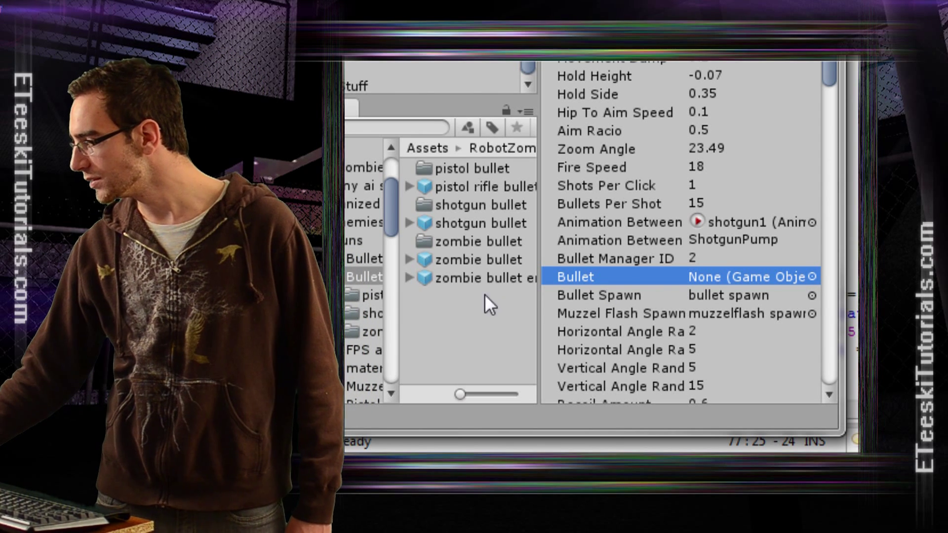
{"action": "left_click", "coordinate": [480, 222]}
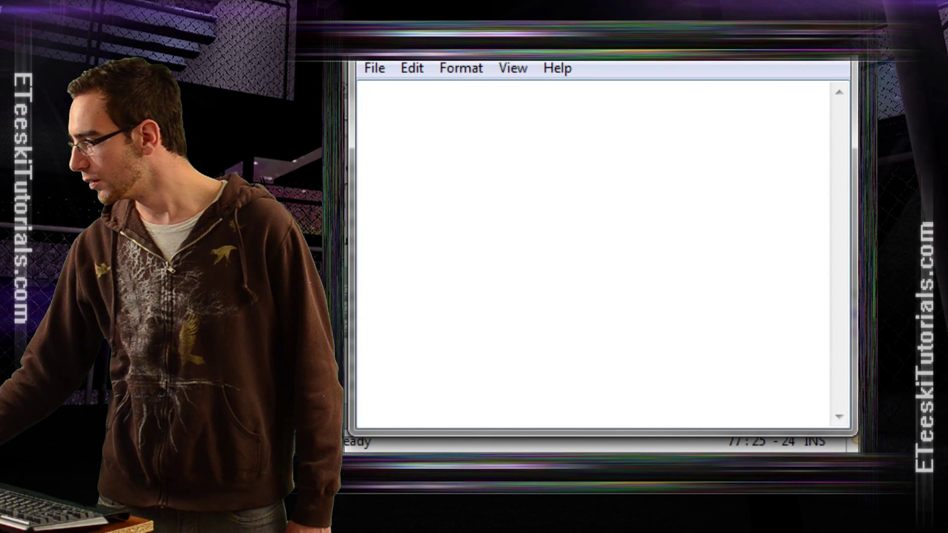
Step: Set the note's font to bold Arial at a larger size
{"action": "left_click", "coordinate": [513, 68]}
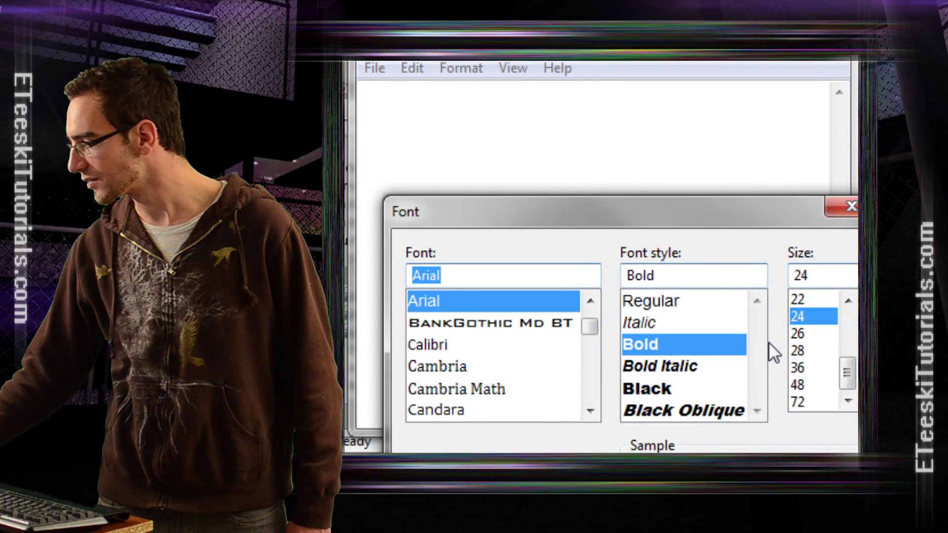
{"action": "scroll", "scroll_direction": "up", "scroll_amount": 3}
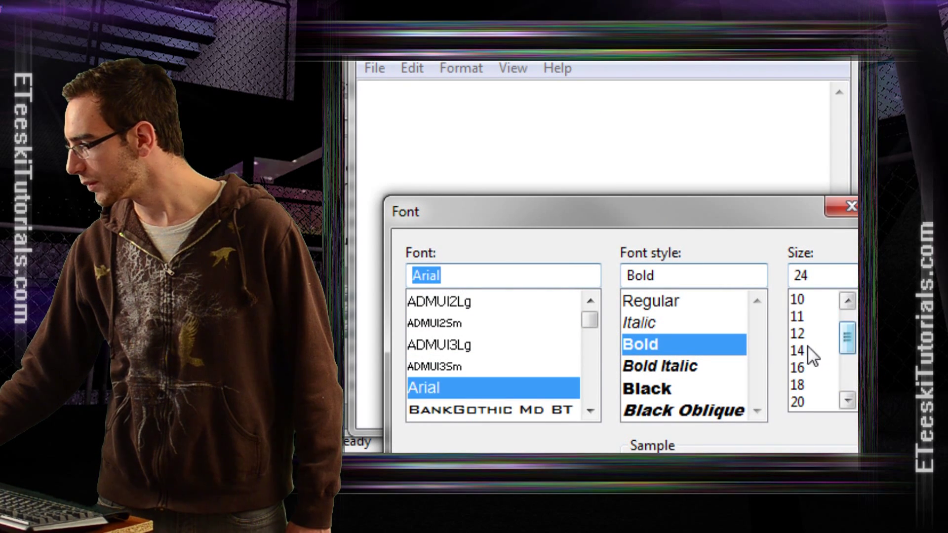
{"action": "left_click", "coordinate": [845, 206]}
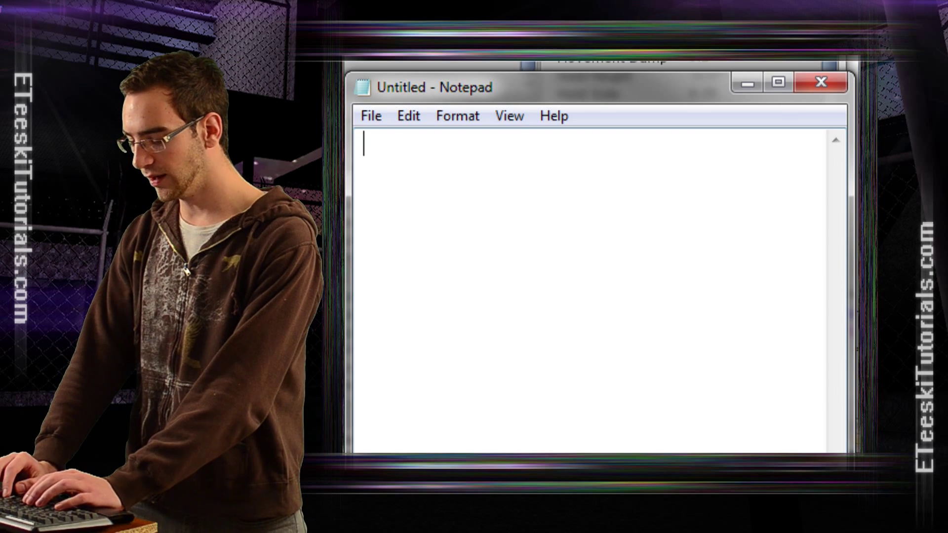
Step: Write the line If (Input.GetButtonDown("Fire1"))
{"action": "type", "text": "If"}
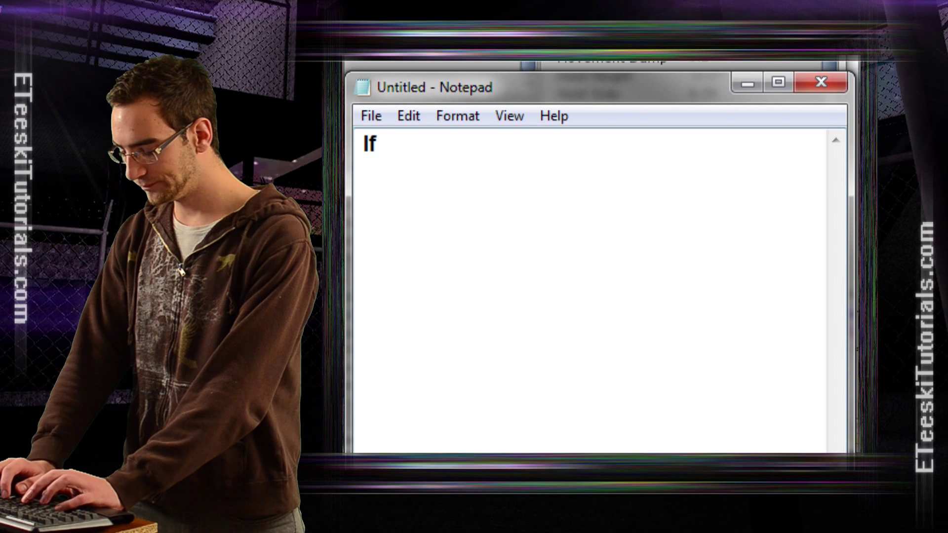
{"action": "type", "text": "(Input."}
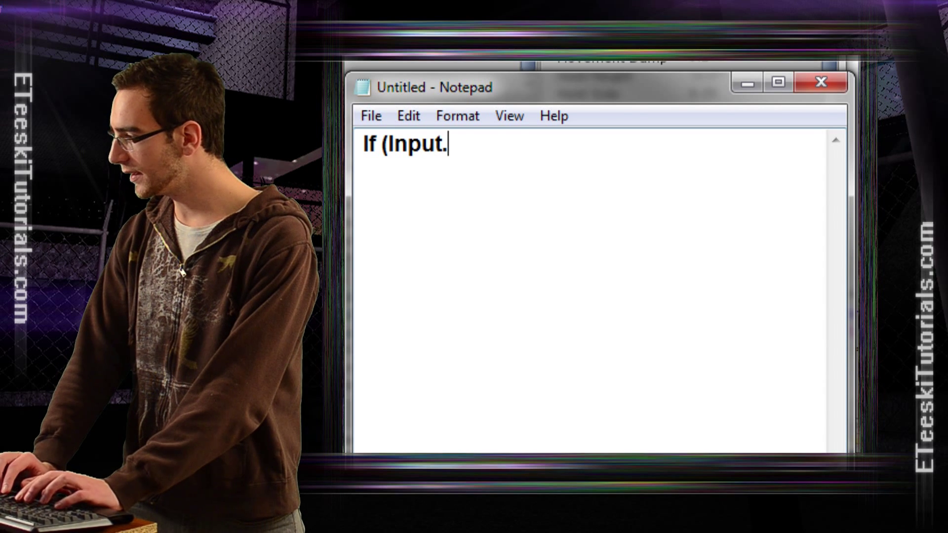
{"action": "type", "text": "GetButton"}
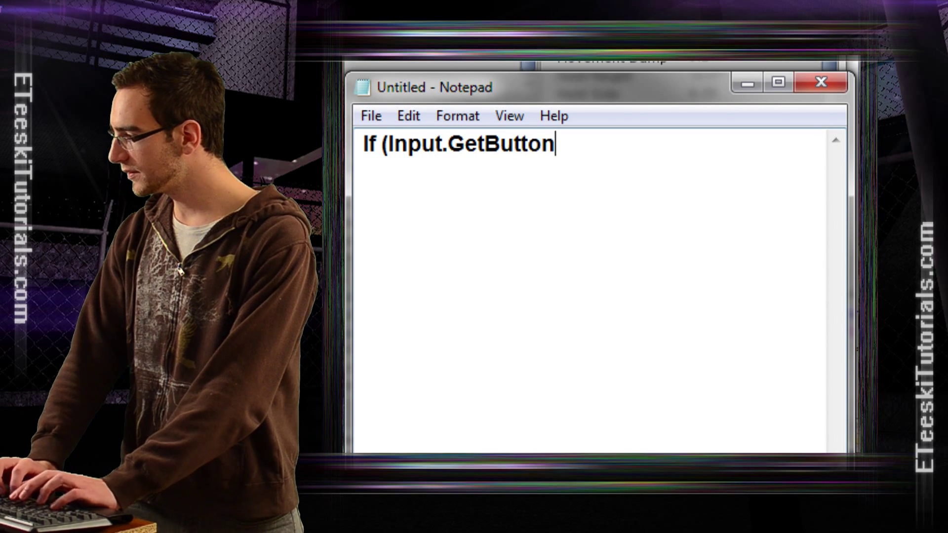
{"action": "type", "text": "Do"}
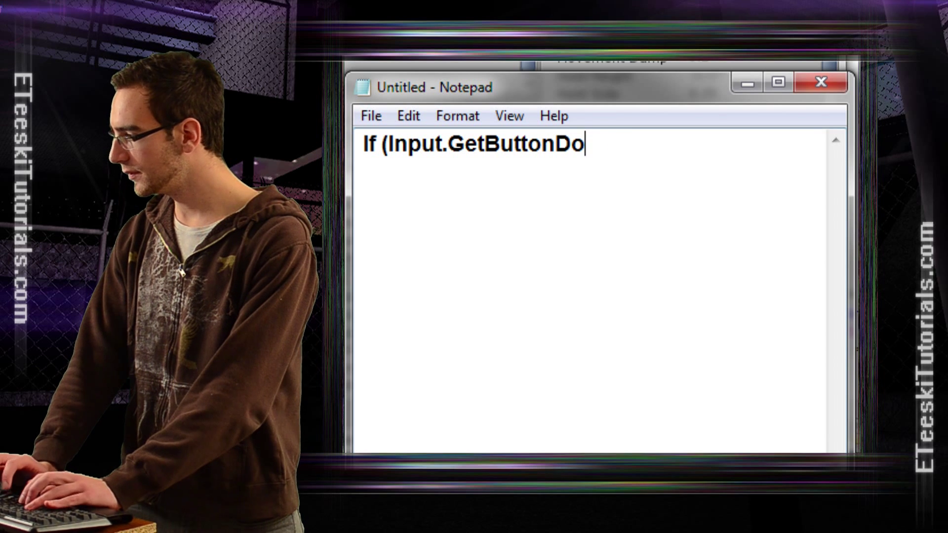
{"action": "type", "text": "wn(\""}
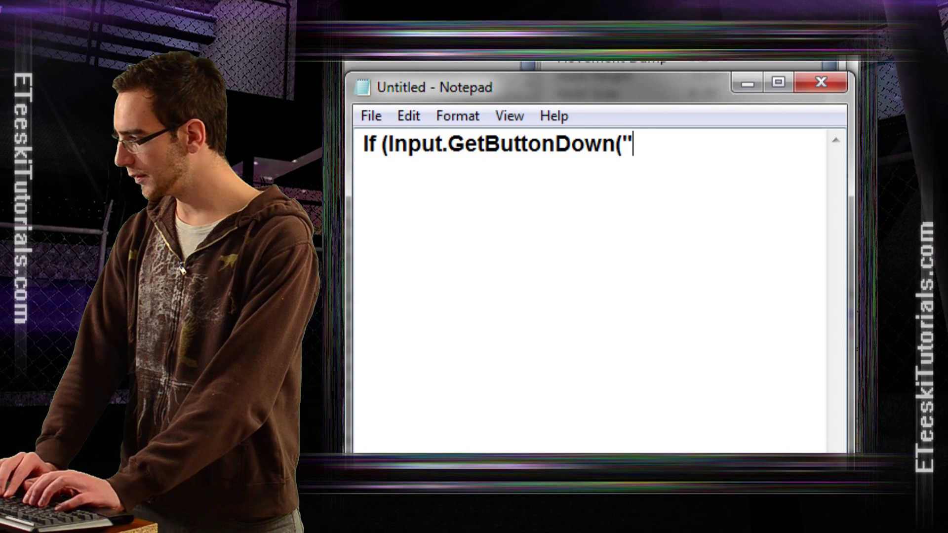
{"action": "type", "text": "Fire1"}
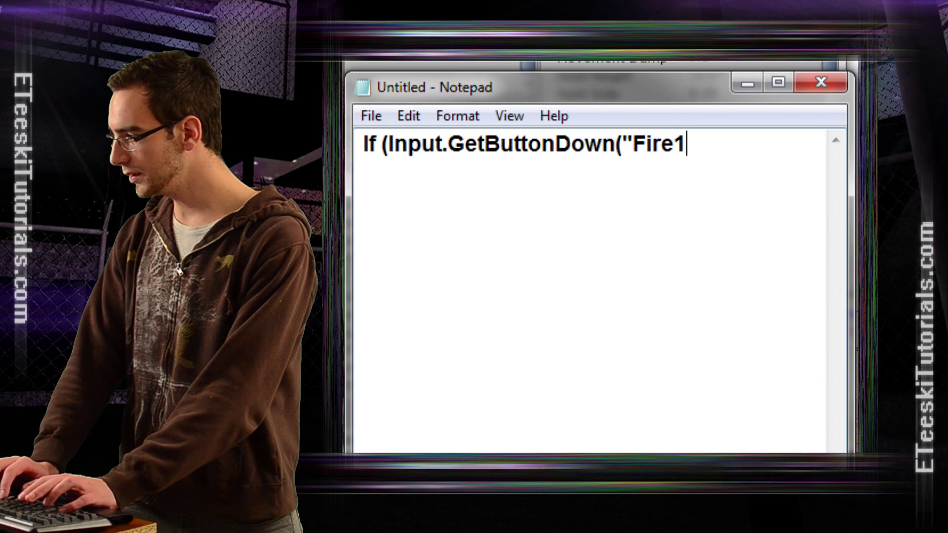
{"action": "type", "text": "\")"}
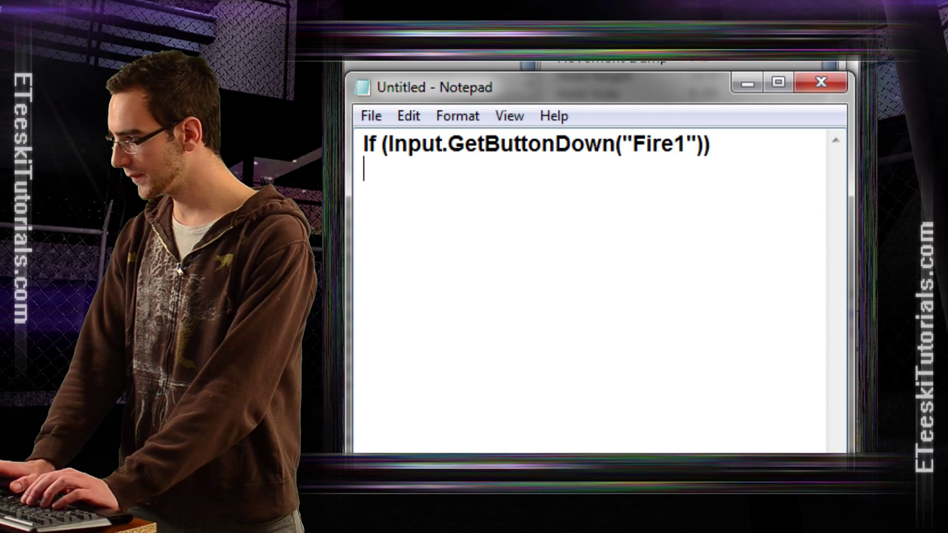
Step: Write Instantiate(bullet, transform.position, transform.rotation); beneath it
{"action": "type", "text": "Insta"}
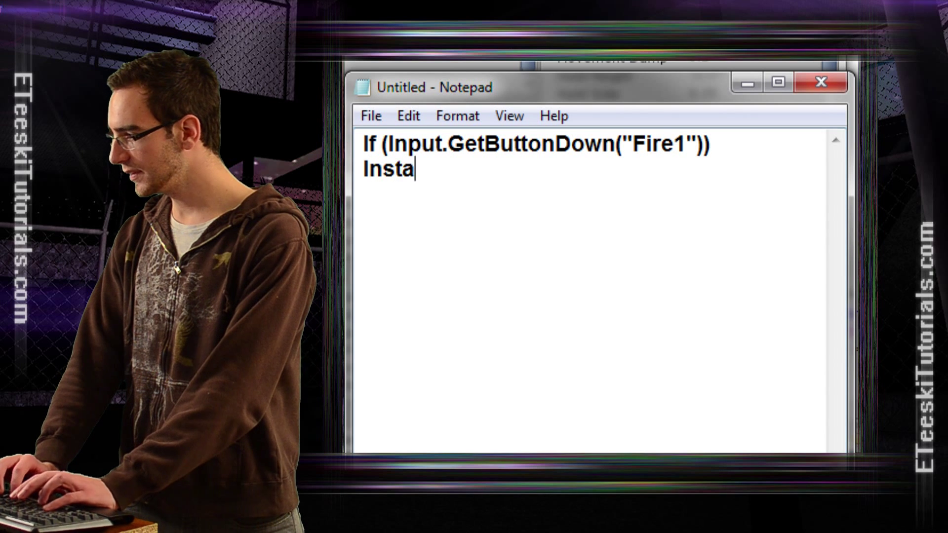
{"action": "type", "text": "ntiate"}
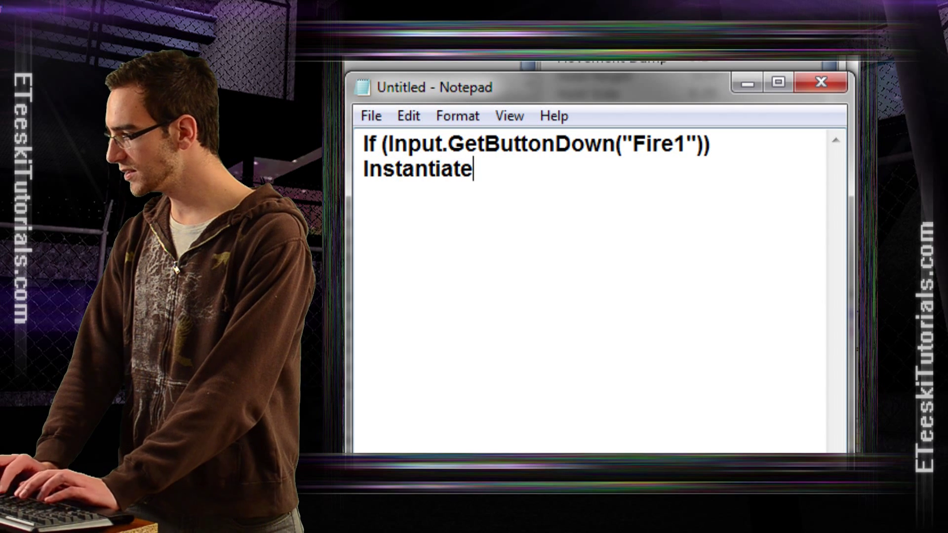
{"action": "type", "text": "("}
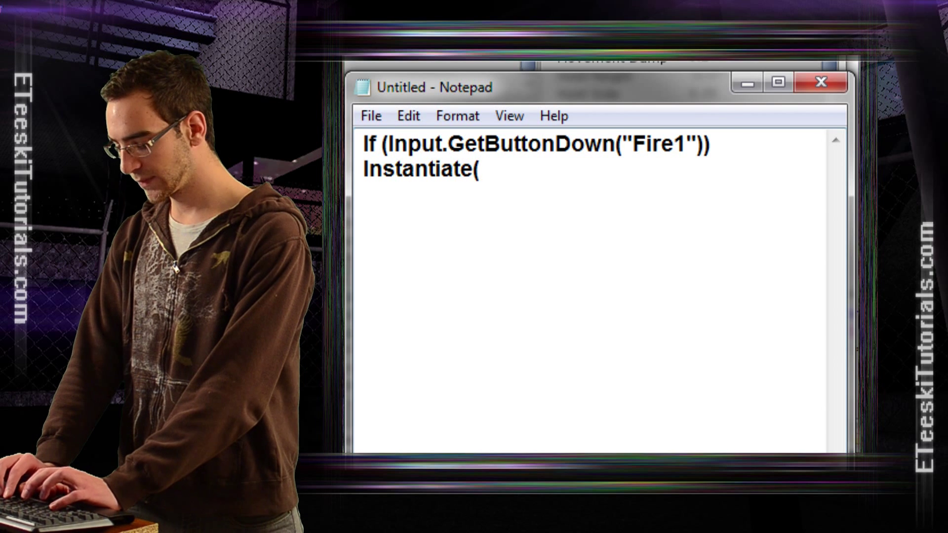
{"action": "type", "text": "bullet"}
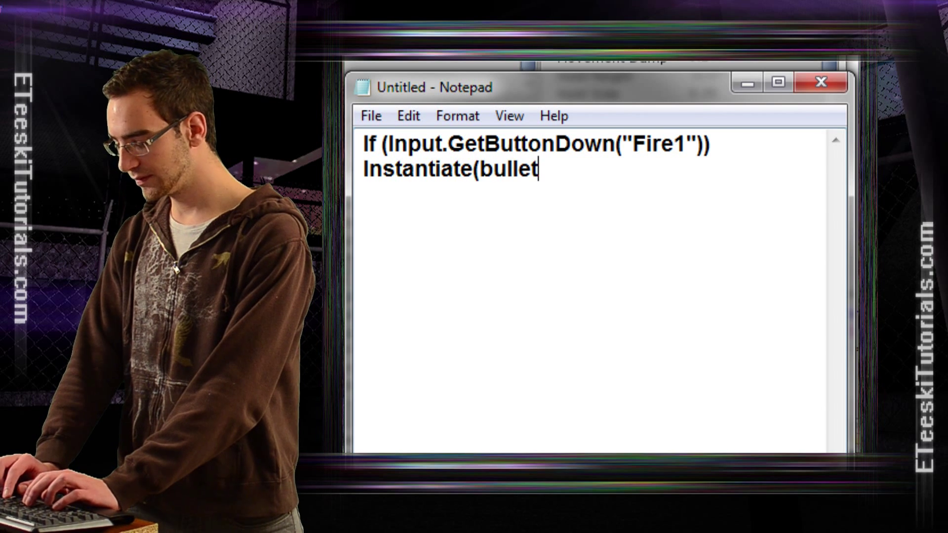
{"action": "type", "text": ", trea"}
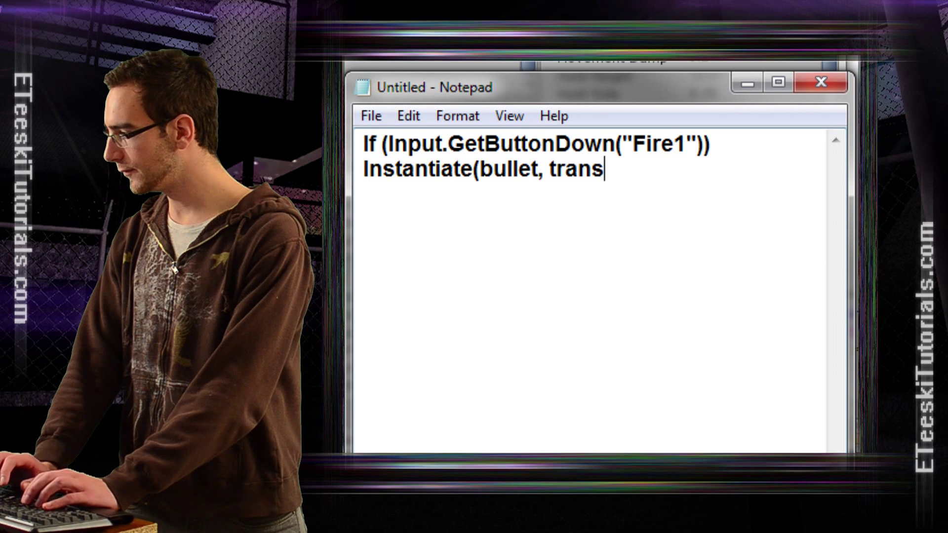
{"action": "type", "text": "form.position,"}
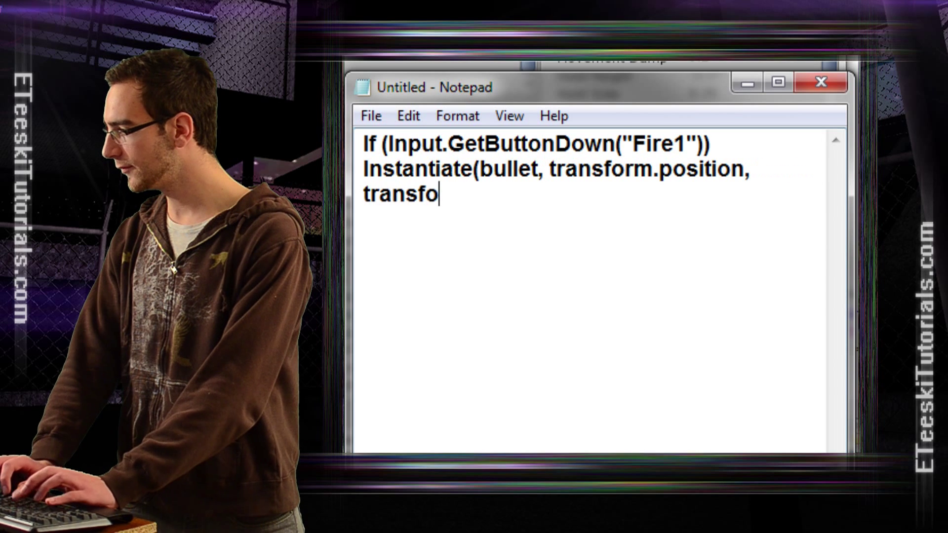
{"action": "type", "text": "rm.rotati"}
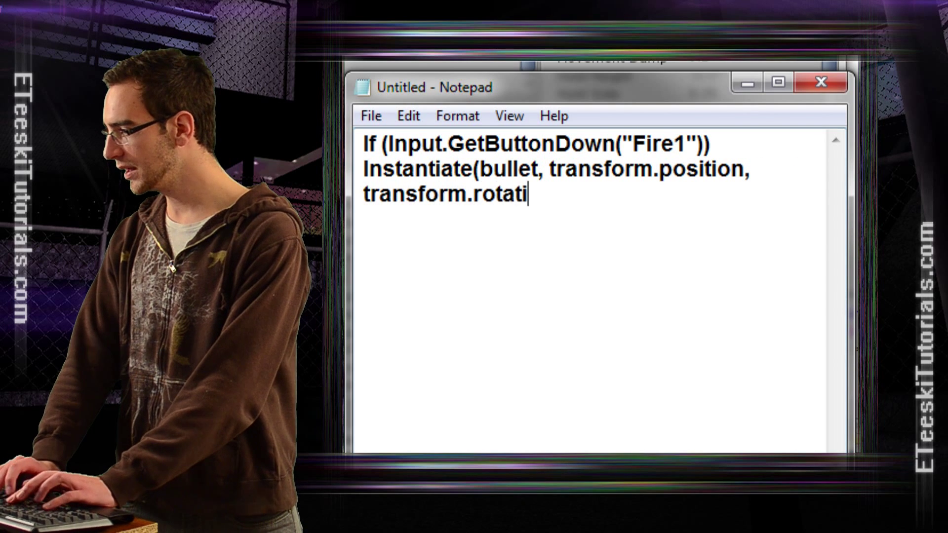
{"action": "type", "text": "on"}
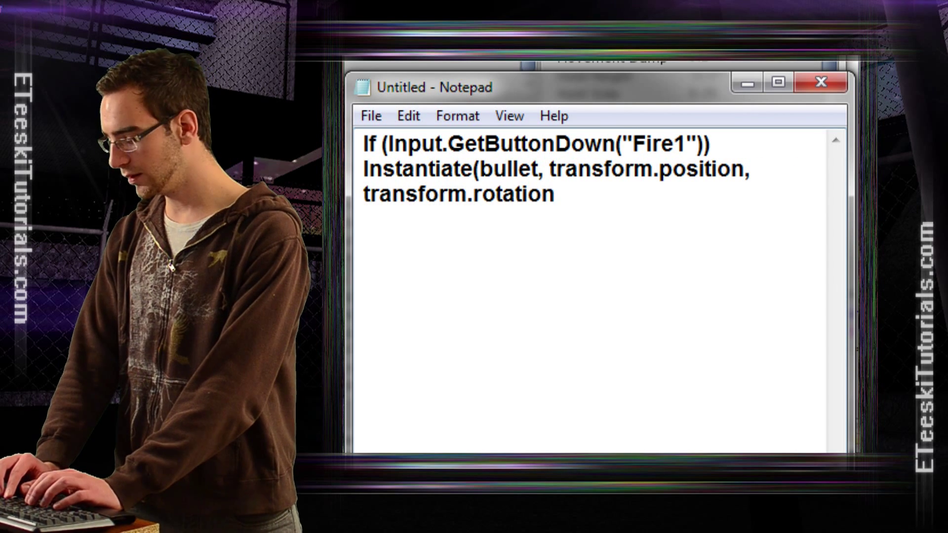
{"action": "type", "text": ");"}
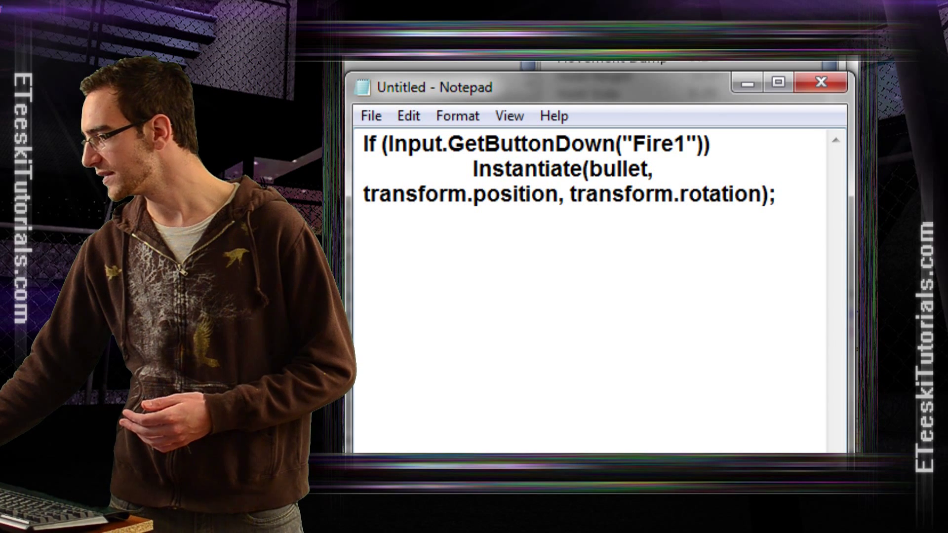
Step: Highlight the bullet argument in the indented Instantiate call
{"action": "double_click", "coordinate": [616, 168]}
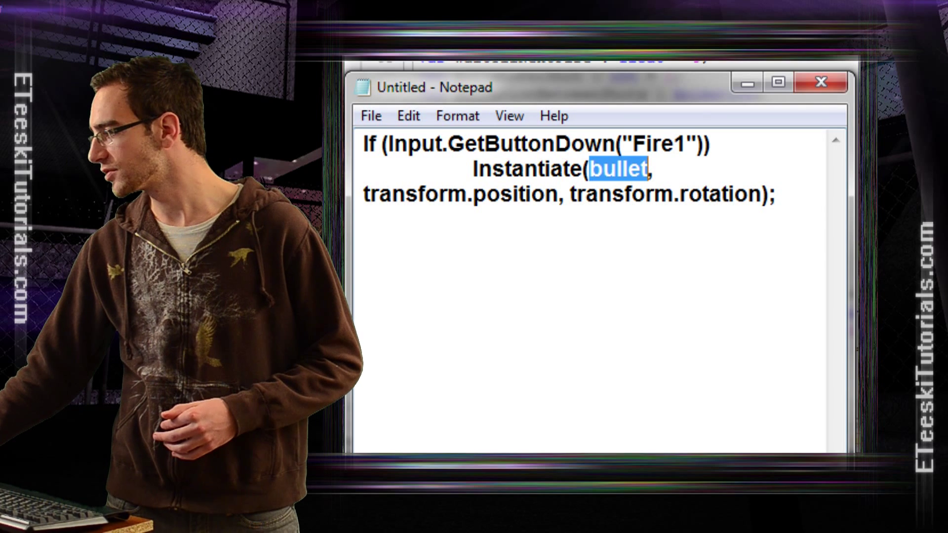
{"action": "double_click", "coordinate": [528, 168]}
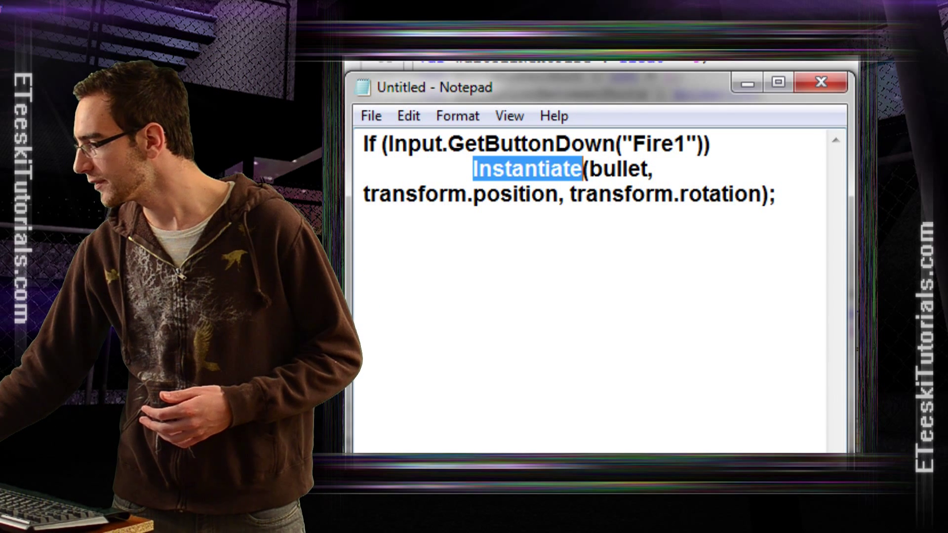
{"action": "double_click", "coordinate": [618, 168]}
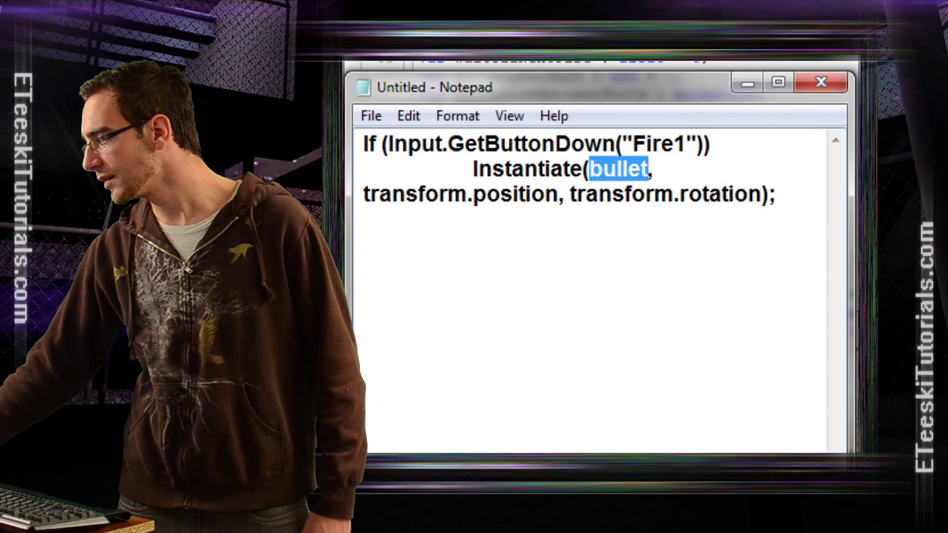
{"action": "double_click", "coordinate": [457, 194]}
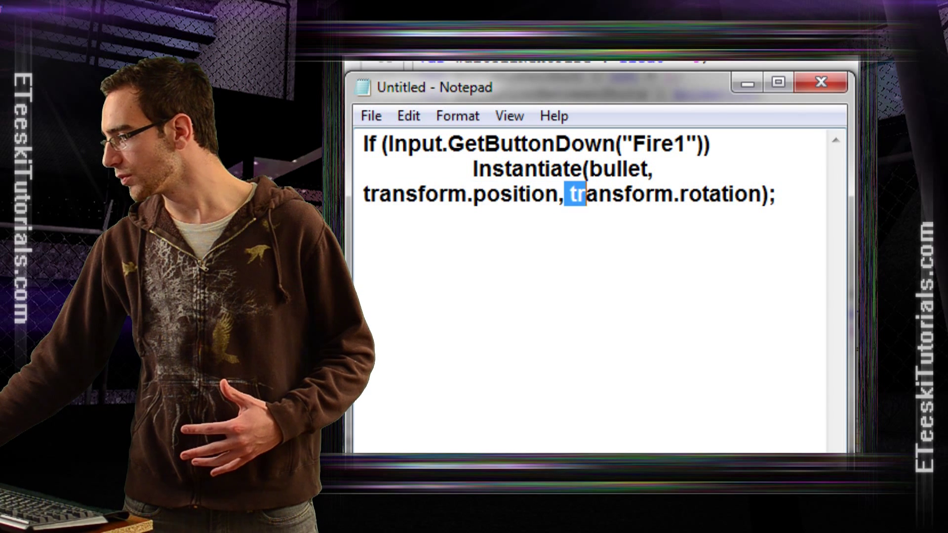
{"action": "double_click", "coordinate": [659, 194]}
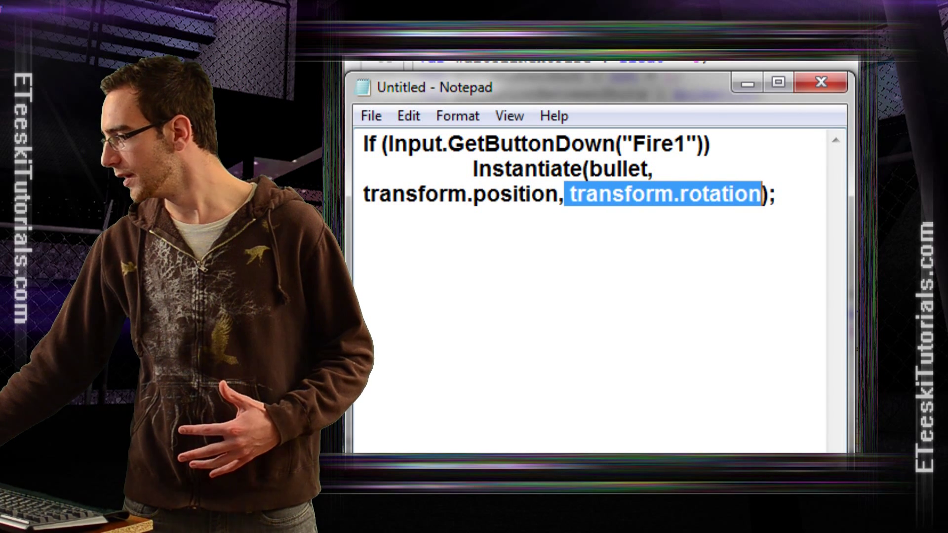